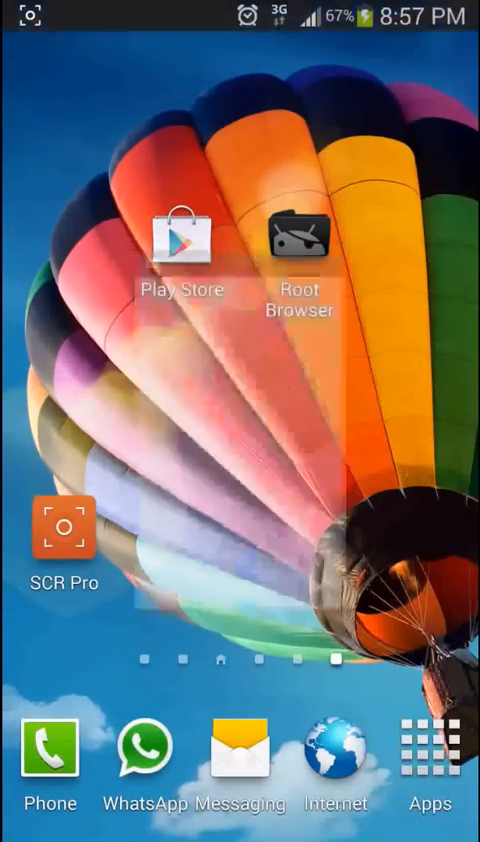
Confirm Play Store shows 'No connection' and automatic date, time and time zone are enabled
{"action": "left_click", "coordinate": [182, 242]}
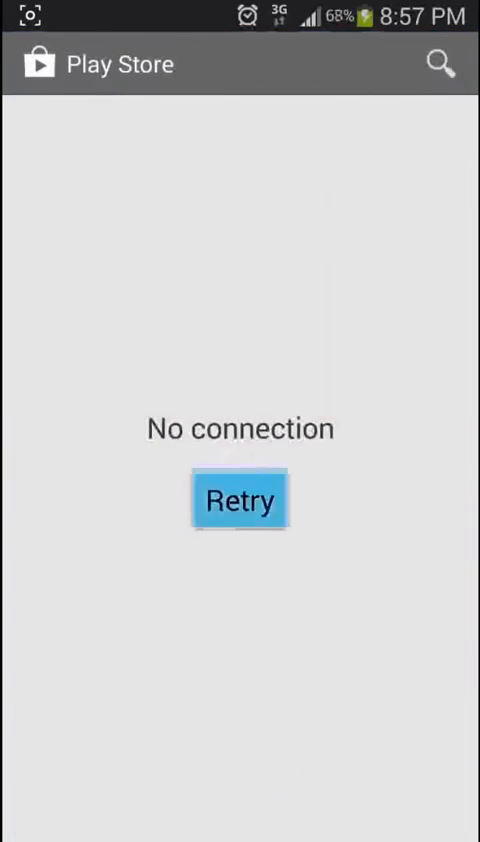
{"action": "left_click", "coordinate": [239, 500]}
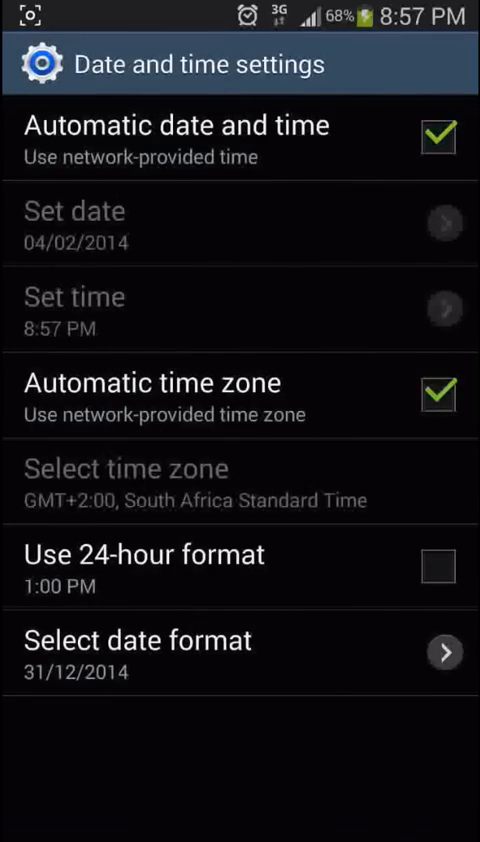
{"action": "left_click", "coordinate": [434, 138]}
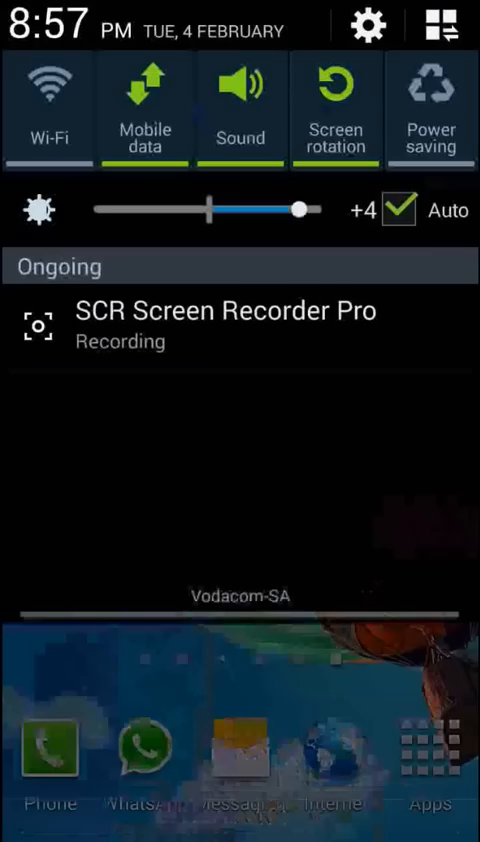
Open Google Play Store's app info (version 4.5.10) from Application manager's ALL list
{"action": "left_click", "coordinate": [366, 25]}
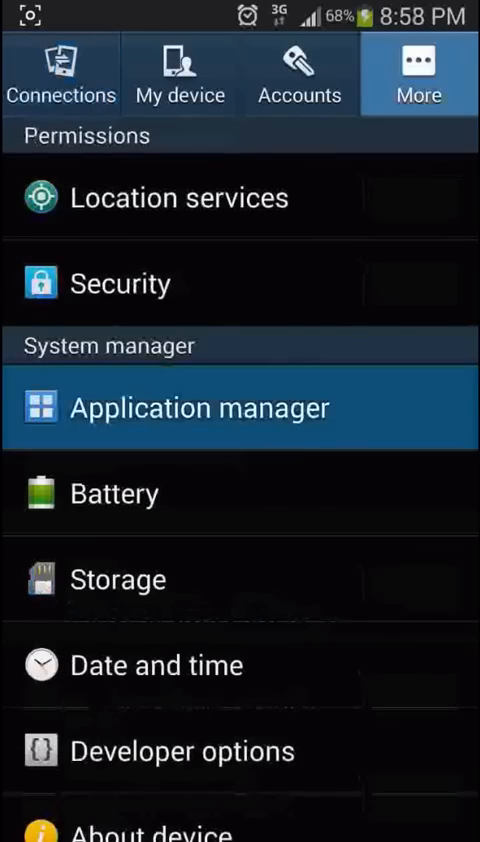
{"action": "left_click", "coordinate": [200, 406]}
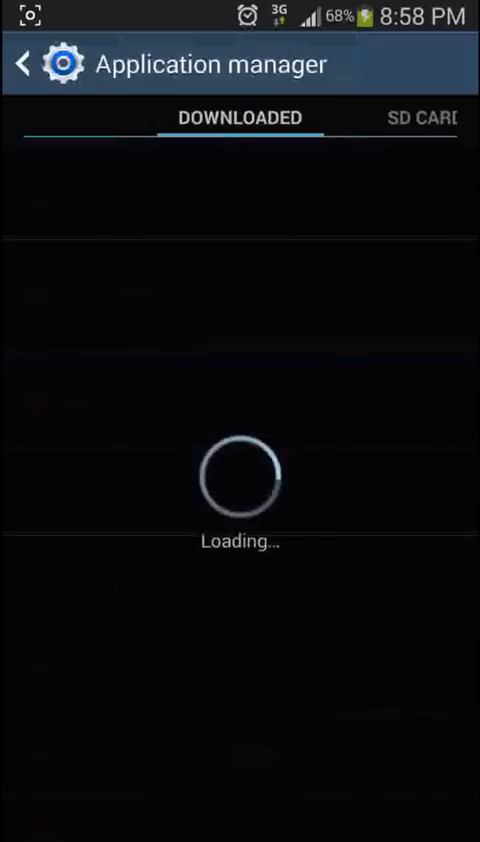
{"action": "scroll", "scroll_direction": "left", "scroll_amount": 3}
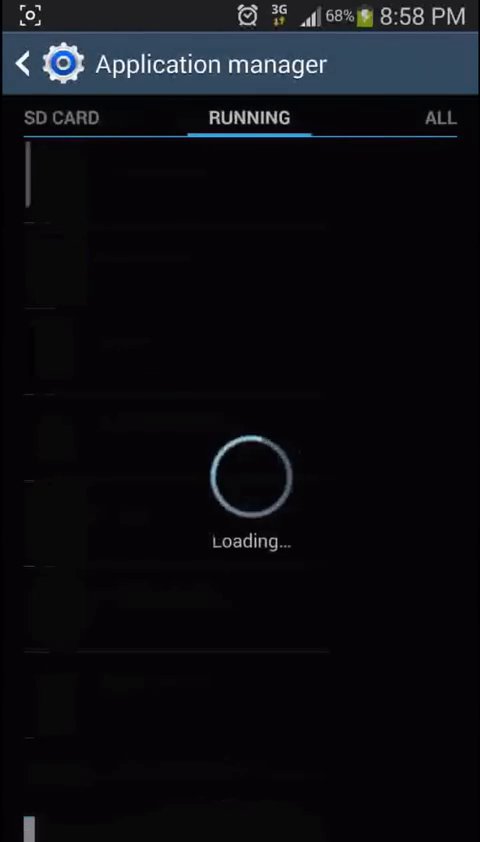
{"action": "left_click", "coordinate": [439, 117]}
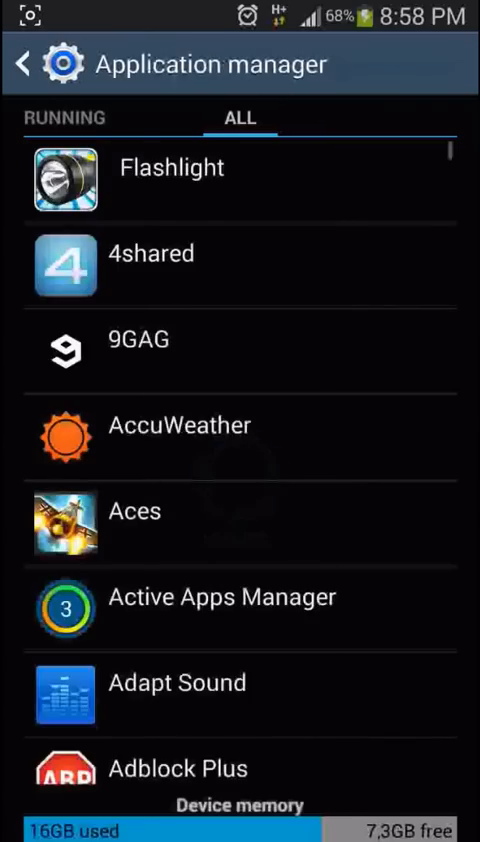
{"action": "scroll", "scroll_direction": "down", "scroll_amount": 3}
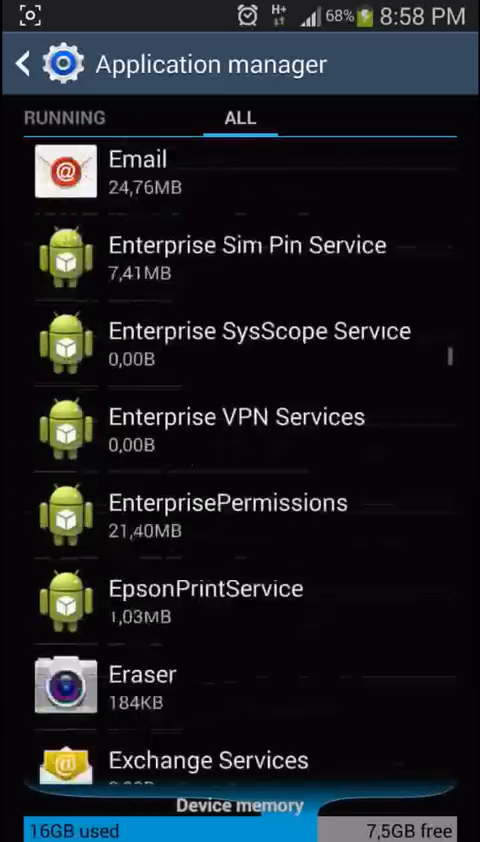
{"action": "scroll", "scroll_direction": "down", "scroll_amount": 3}
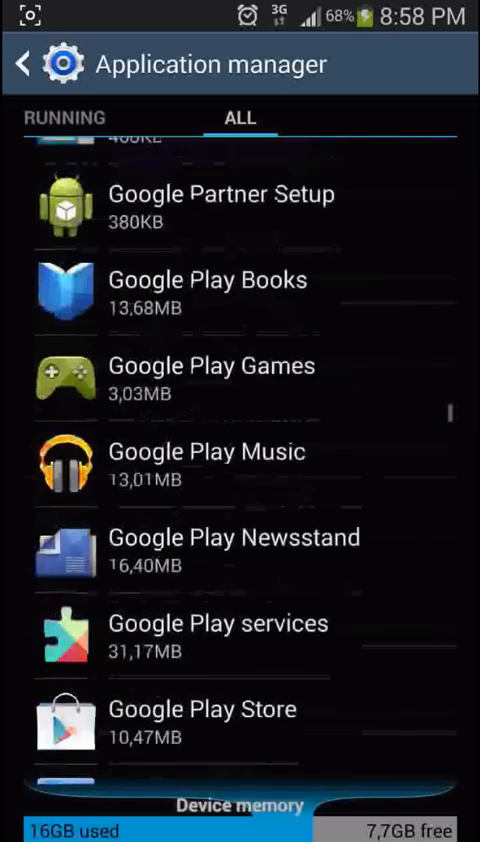
{"action": "scroll", "scroll_direction": "up", "scroll_amount": 3}
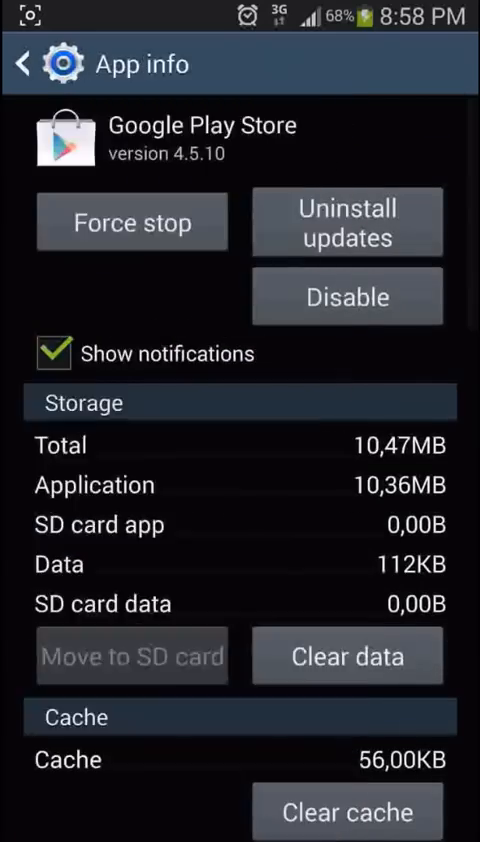
Clear Google Play Store's data and uninstall its updates, reverting it to version 4.3.11
{"action": "left_click", "coordinate": [347, 656]}
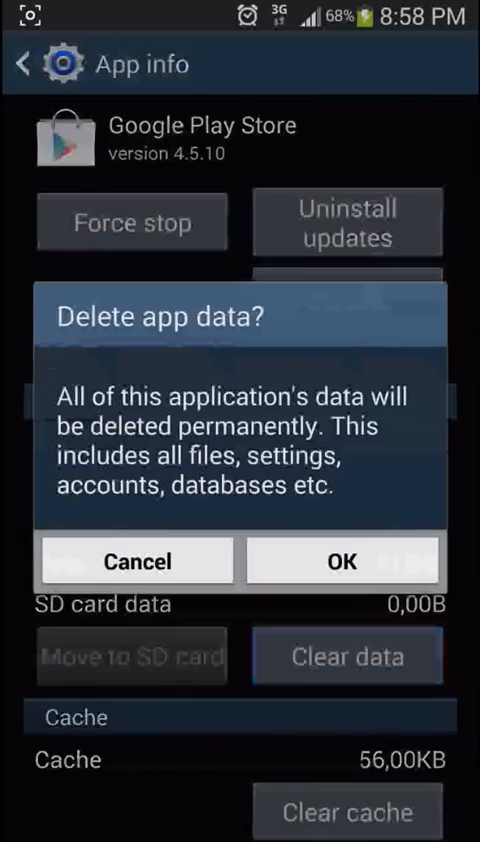
{"action": "left_click", "coordinate": [342, 560]}
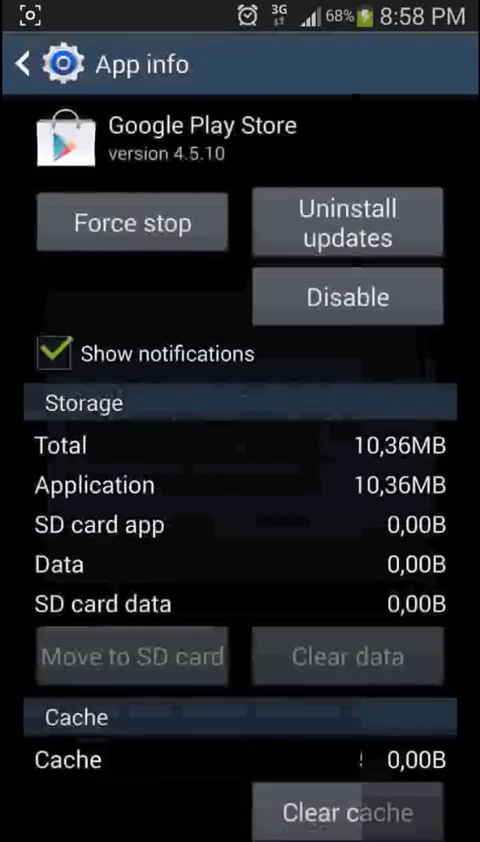
{"action": "left_click", "coordinate": [345, 222]}
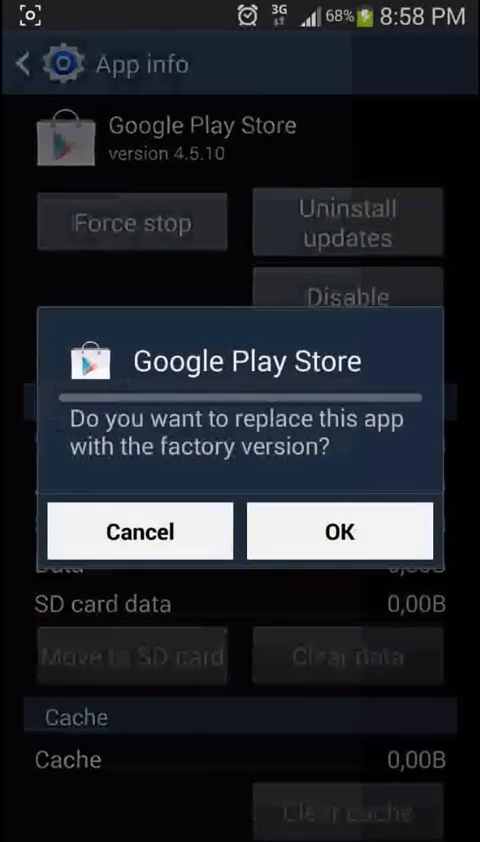
{"action": "left_click", "coordinate": [339, 530]}
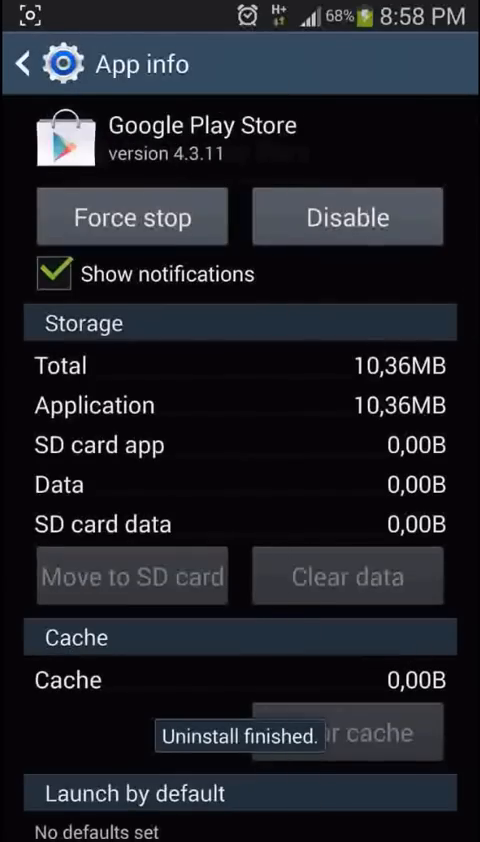
{"action": "left_click", "coordinate": [131, 216]}
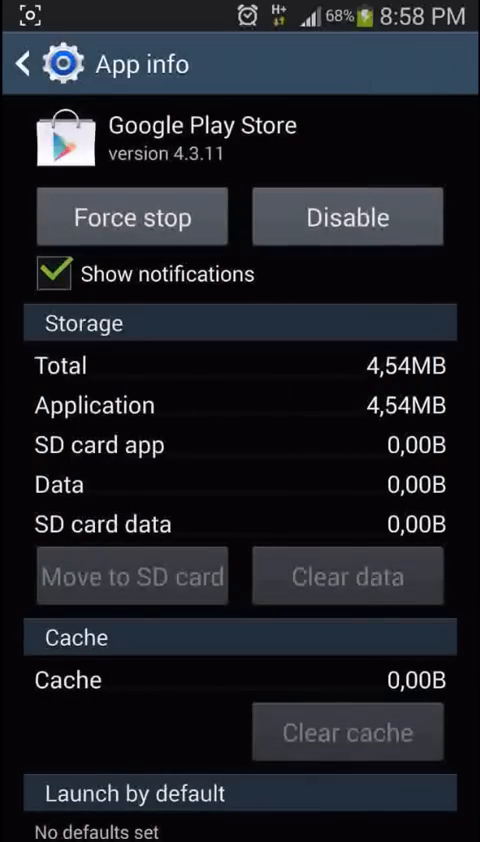
{"action": "left_click", "coordinate": [22, 63]}
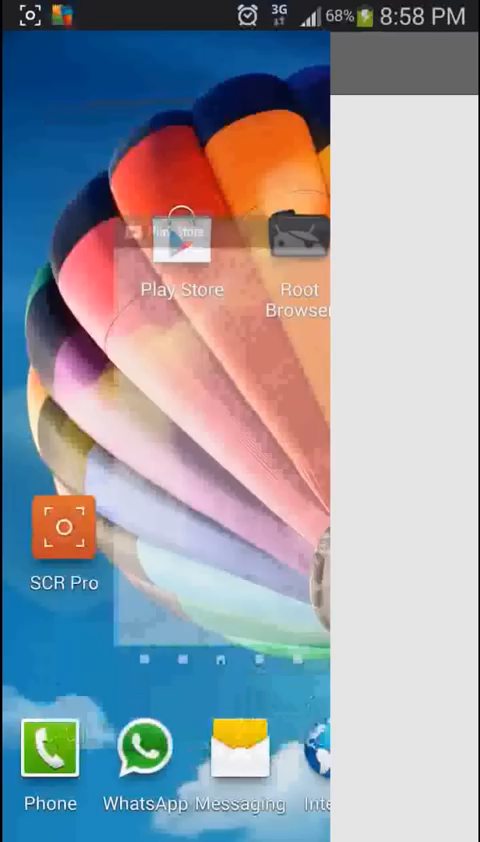
{"action": "left_click", "coordinate": [181, 248]}
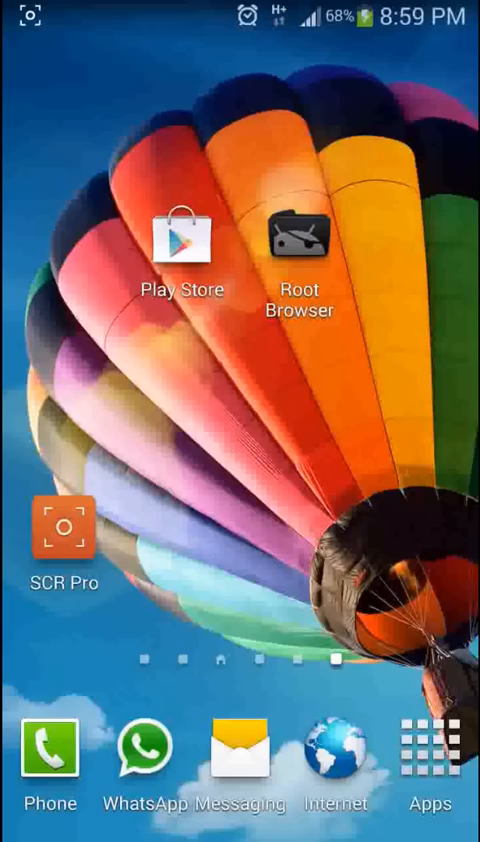
In Root Browser, open the /system/etc hosts file in the text editor
{"action": "left_click", "coordinate": [298, 243]}
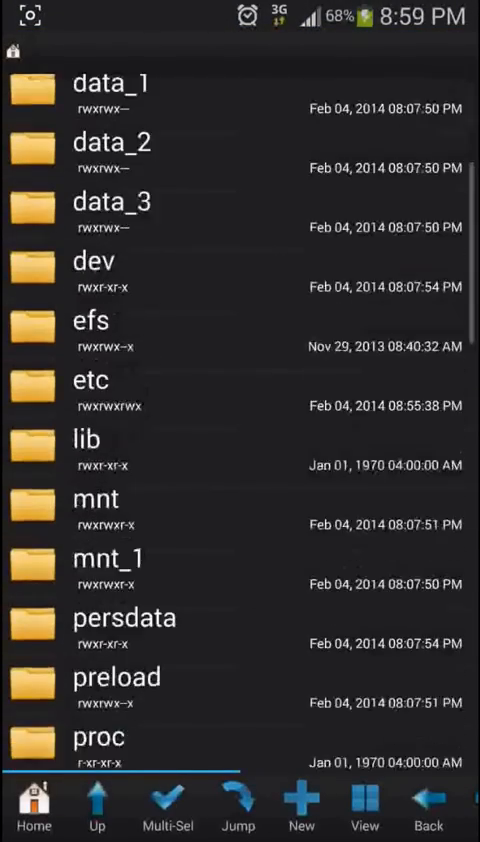
{"action": "scroll", "scroll_direction": "down", "scroll_amount": 3}
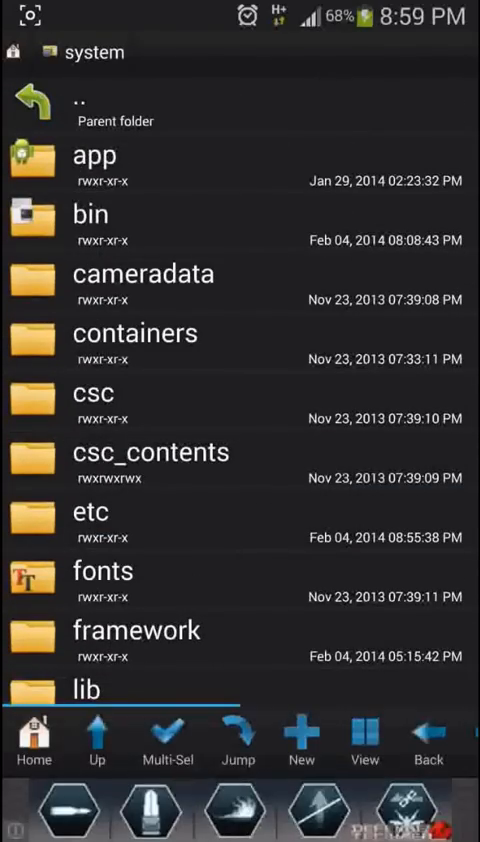
{"action": "left_click", "coordinate": [90, 511]}
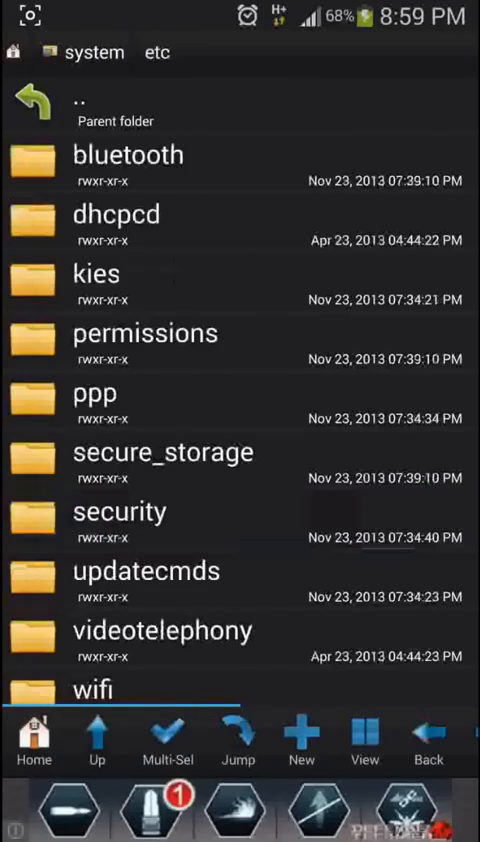
{"action": "scroll", "scroll_direction": "down", "scroll_amount": 3}
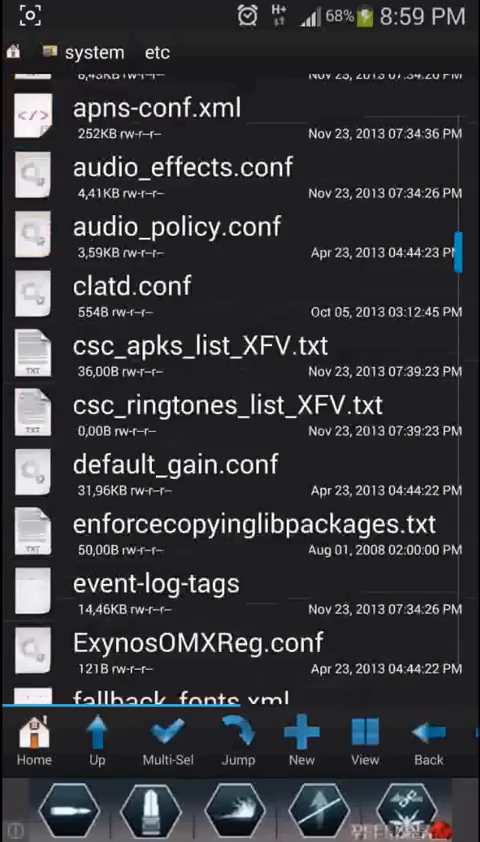
{"action": "scroll", "scroll_direction": "down", "scroll_amount": 3}
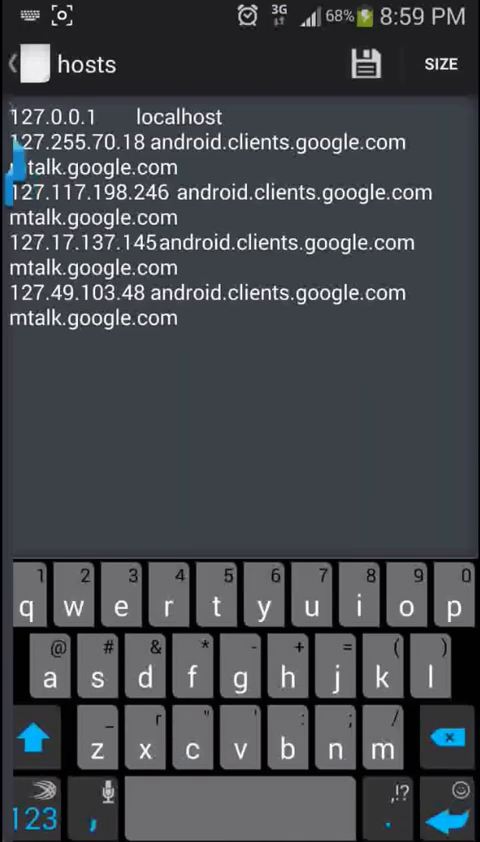
Prefix the four android.clients.google.com hosts entries with #, save, and exit to home
{"action": "type", "text": "#"}
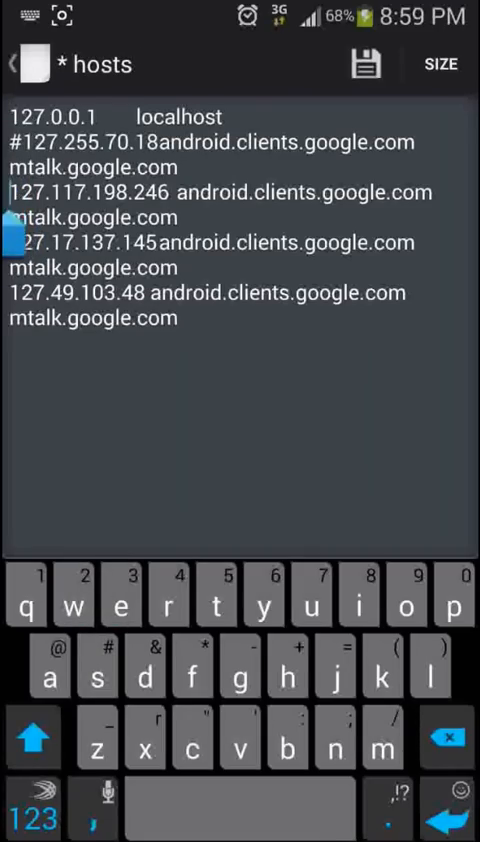
{"action": "type", "text": "s"}
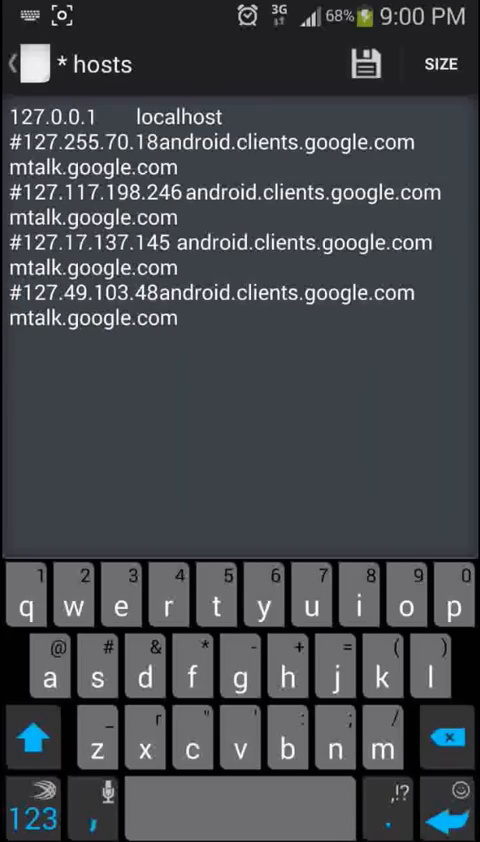
{"action": "left_click", "coordinate": [366, 63]}
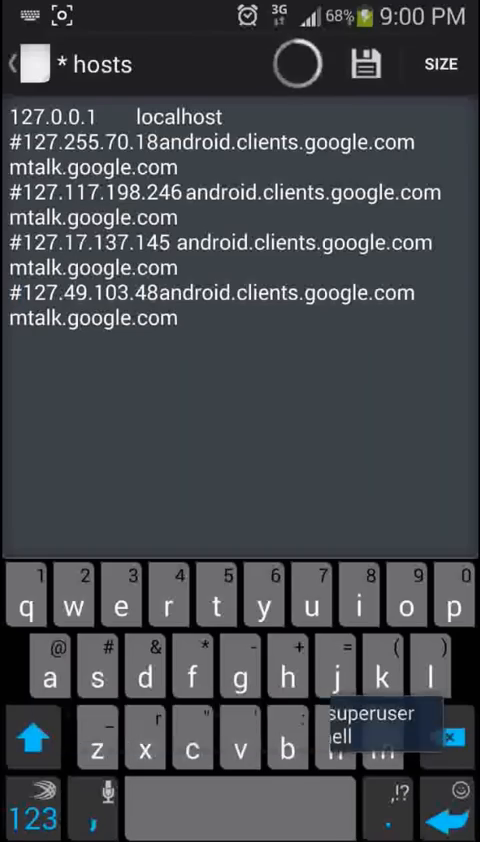
{"action": "left_click", "coordinate": [367, 63]}
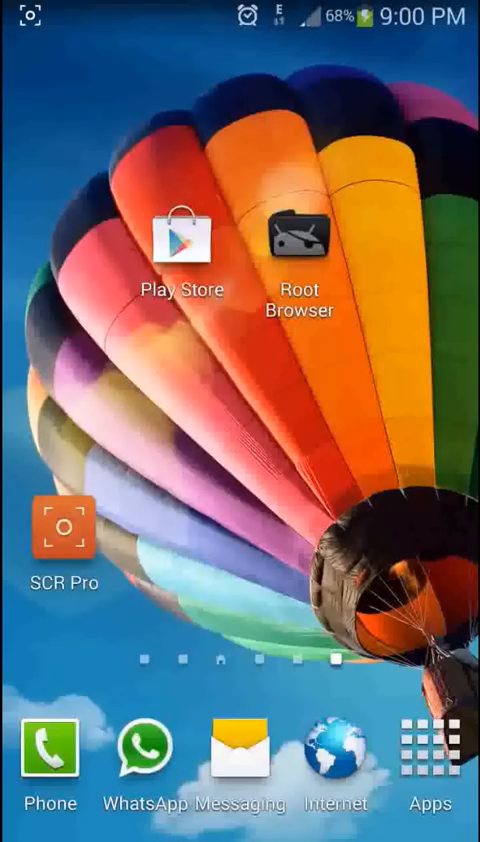
Launch Play Store, accept the Google Play Terms of Service, and start a search
{"action": "left_click", "coordinate": [182, 240]}
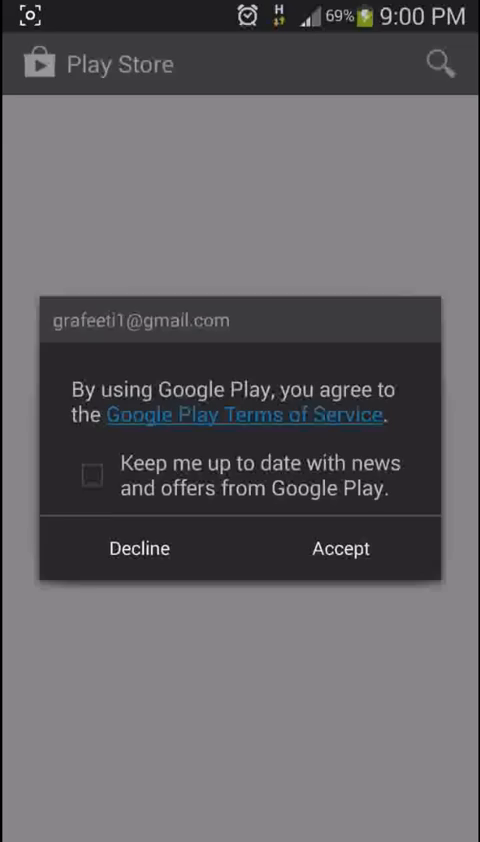
{"action": "left_click", "coordinate": [339, 548]}
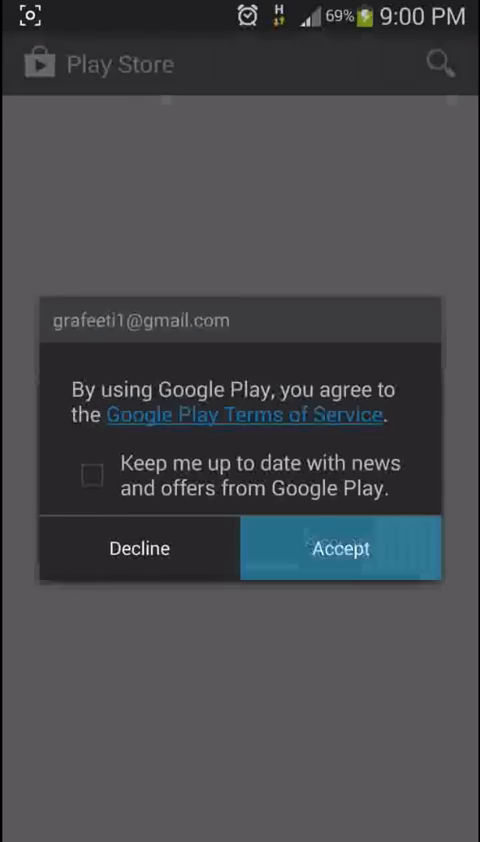
{"action": "left_click", "coordinate": [340, 548]}
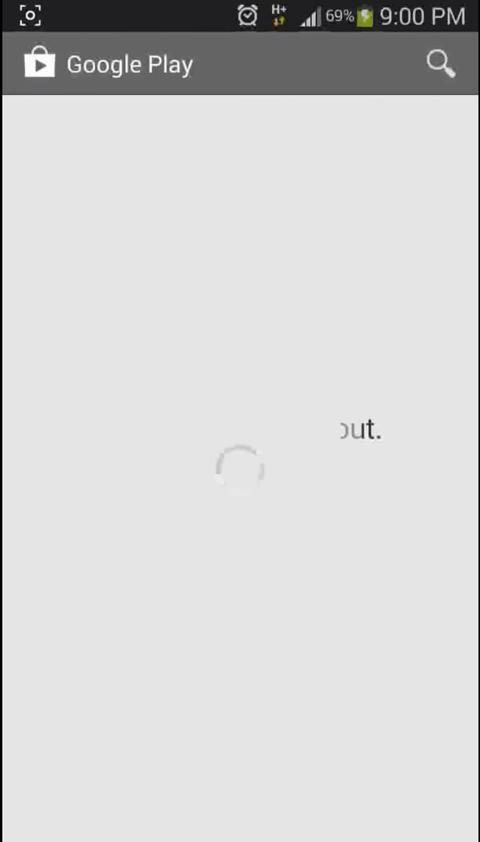
{"action": "left_click", "coordinate": [438, 62]}
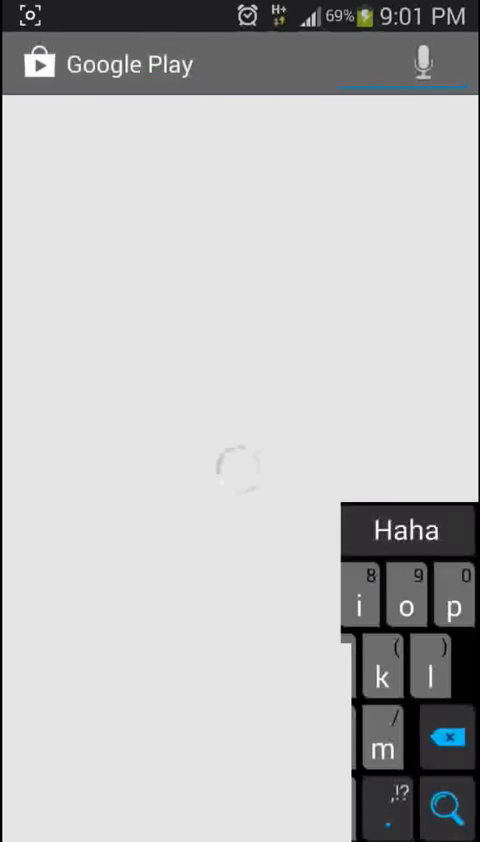
Enter 'doodle j', then relaunch Play Store so its home page with Apps Starter Kit loads
{"action": "type", "text": "doodle"}
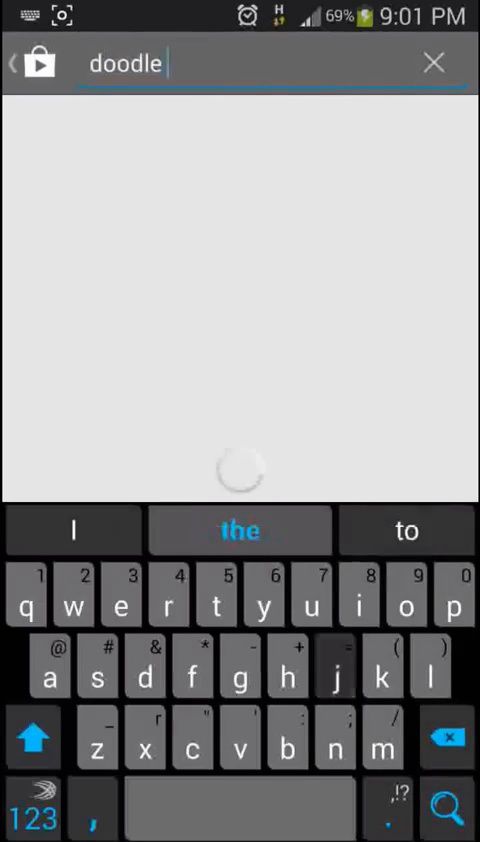
{"action": "type", "text": "j"}
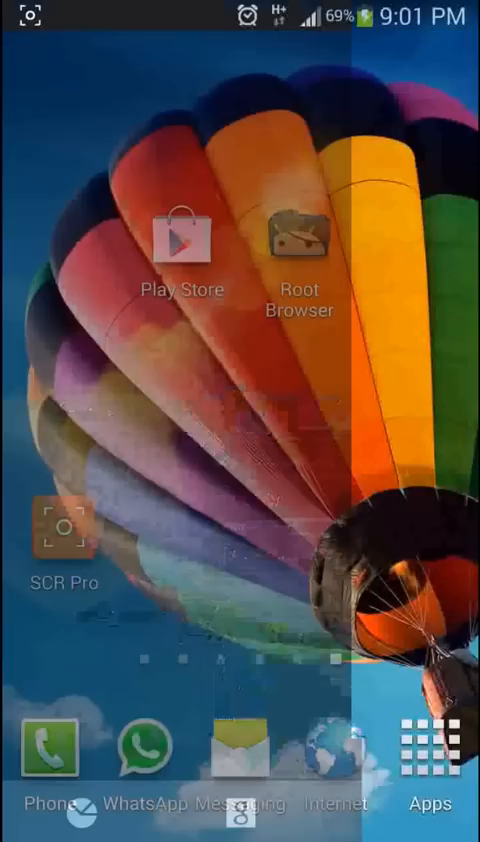
{"action": "left_click", "coordinate": [182, 235]}
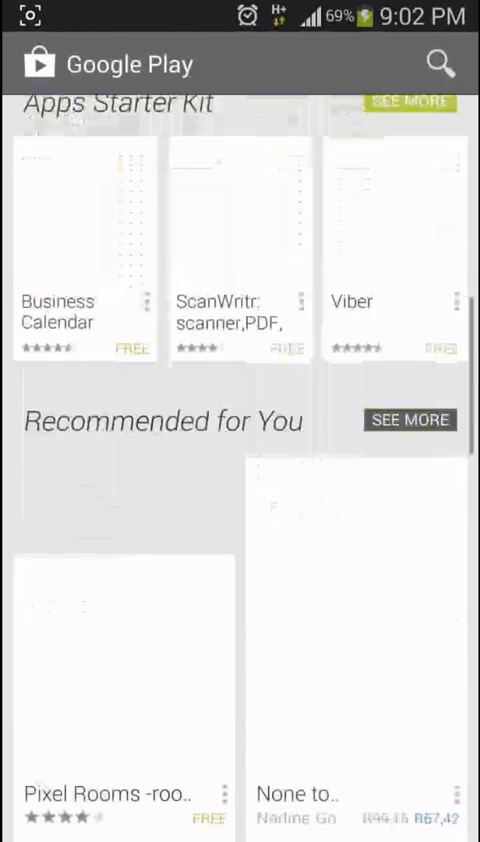
Search for Doodle Jump, see it marked installed, and go back to the store home page
{"action": "scroll", "scroll_direction": "down", "scroll_amount": 3}
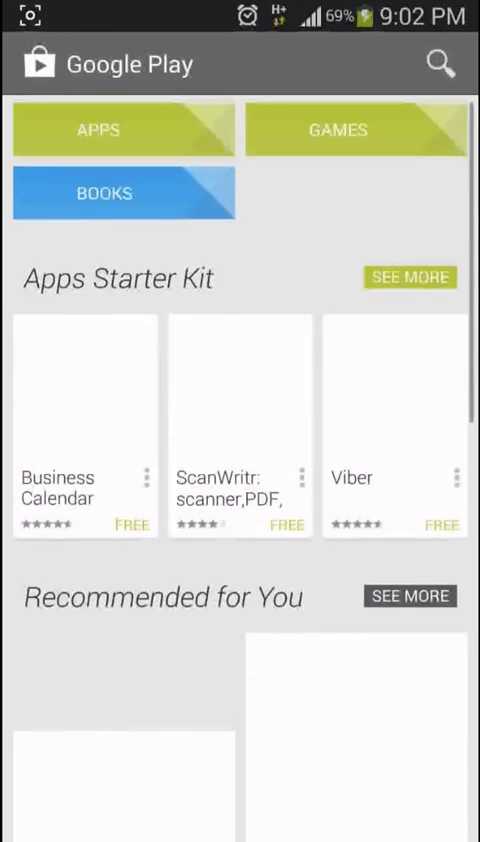
{"action": "left_click", "coordinate": [440, 63]}
{"action": "type", "text": "doodle jump"}
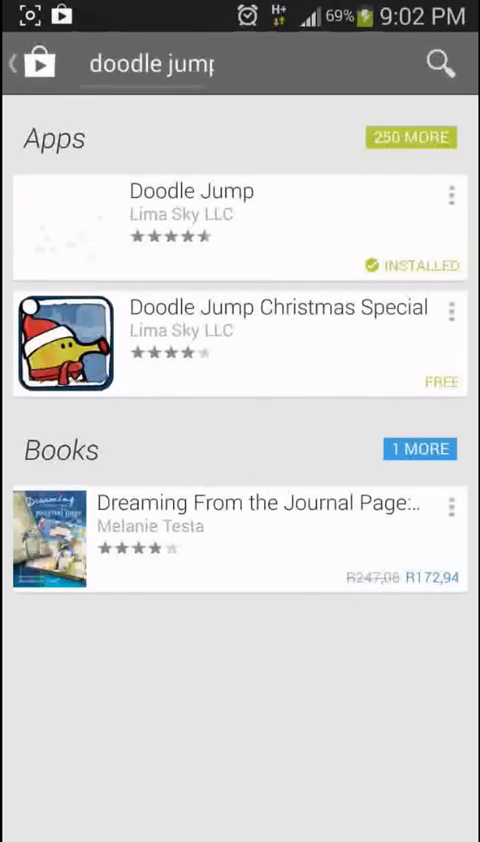
{"action": "left_click", "coordinate": [15, 62]}
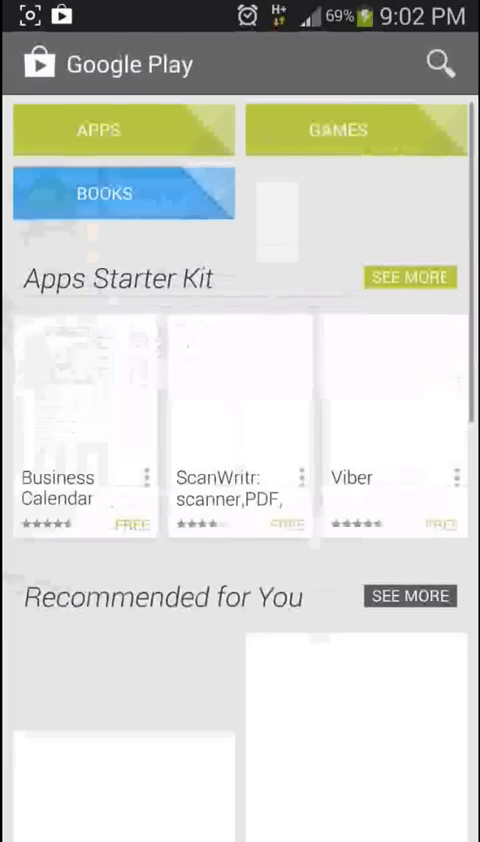